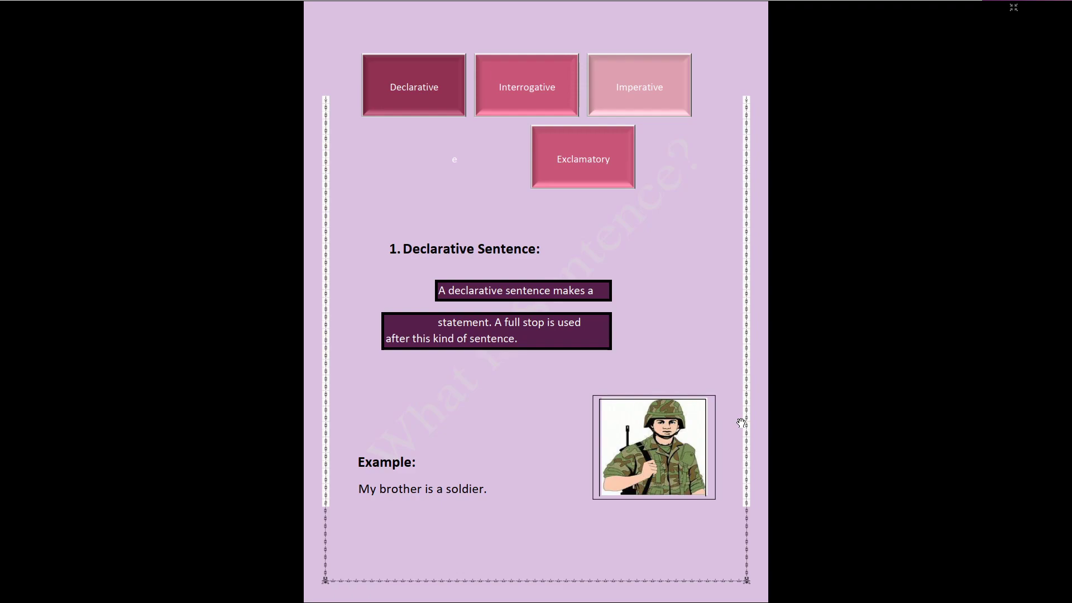
Step: Scroll down to the Interrogative Sentence section with its definition box, picture and BACK button
left_click(526, 86)
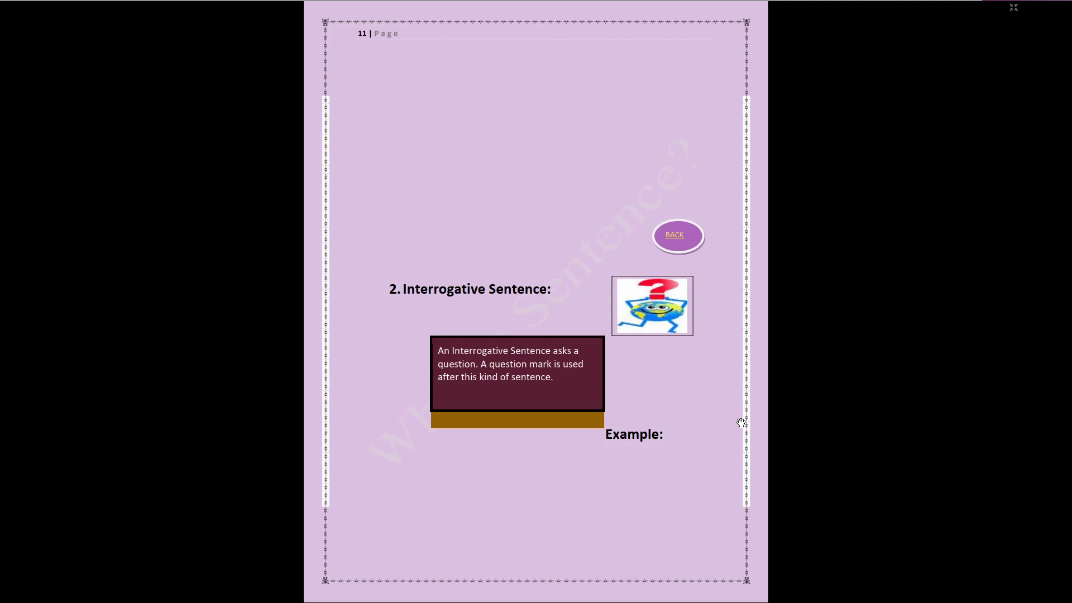
Step: Scroll down to the Exclamatory Sentences definition box below the 'Shut the window' example
left_click(676, 235)
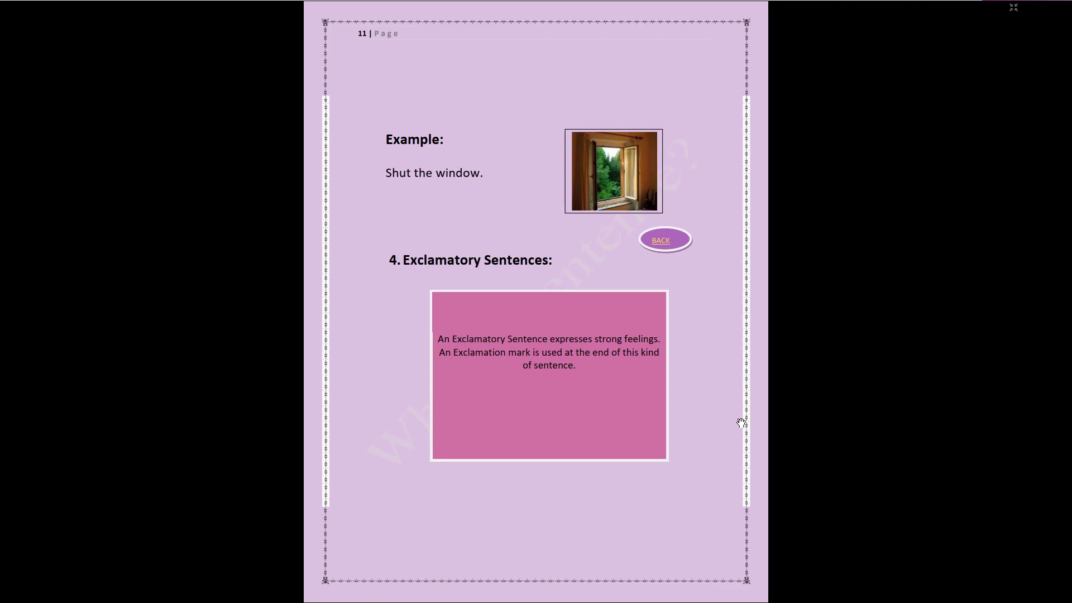
Step: Scroll down to the exclamatory examples, the mangoes and beautiful sight sentences with pictures
left_click(660, 239)
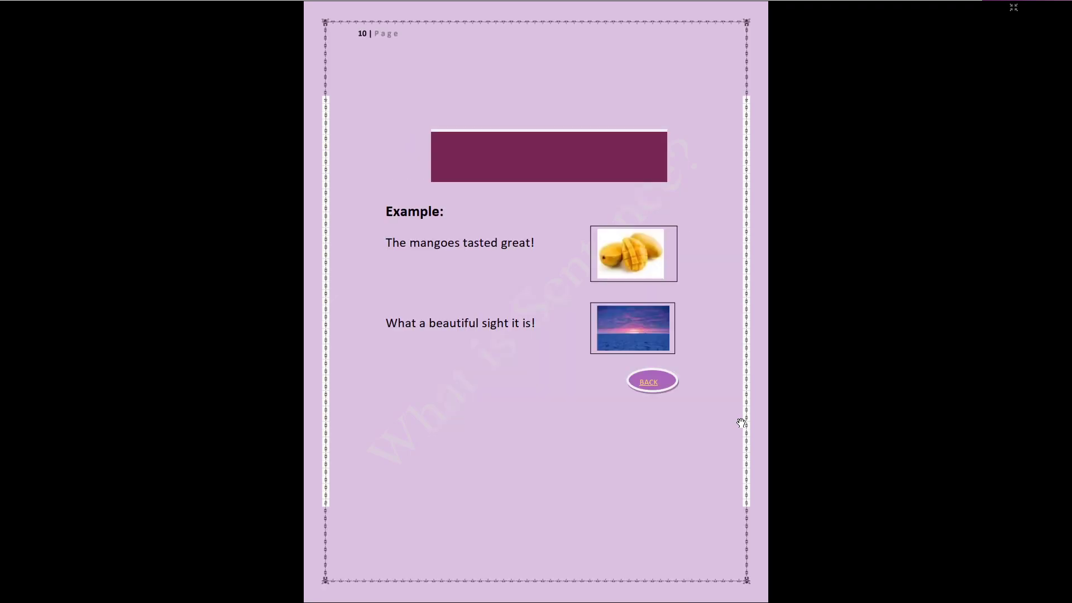